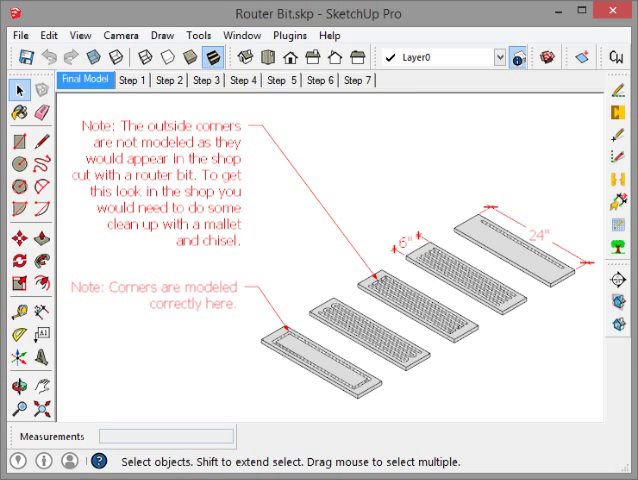
{"action": "mouse_move", "coordinate": [407, 172]}
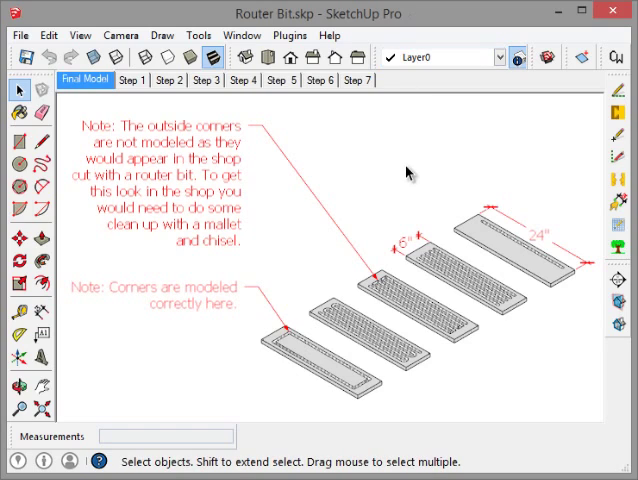
{"action": "mouse_move", "coordinate": [558, 223]}
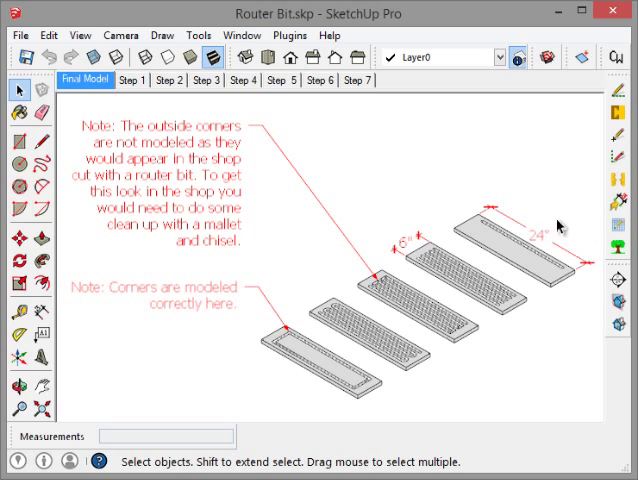
{"action": "mouse_move", "coordinate": [464, 305]}
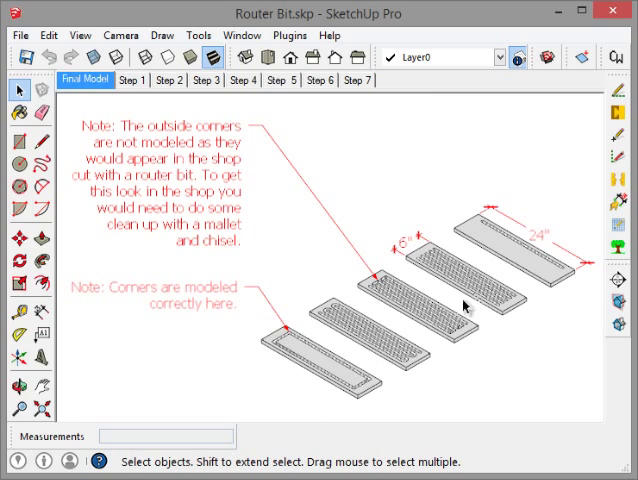
{"action": "mouse_move", "coordinate": [424, 347]}
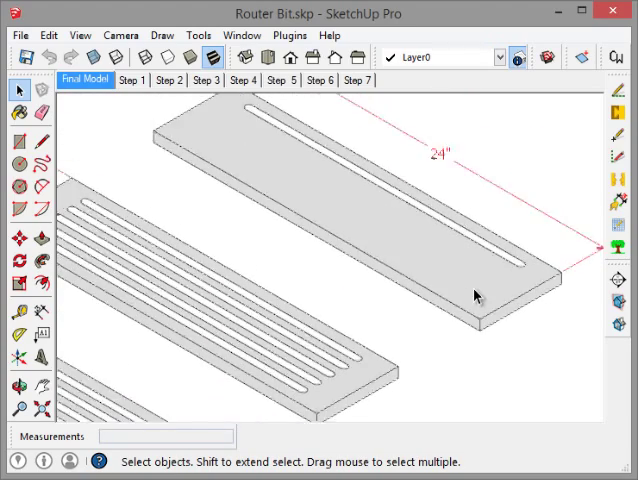
Step: Pan to bring the 6" board into view beside the 24" board
{"action": "left_click_drag", "start_coordinate": [475, 293], "coordinate": [365, 403]}
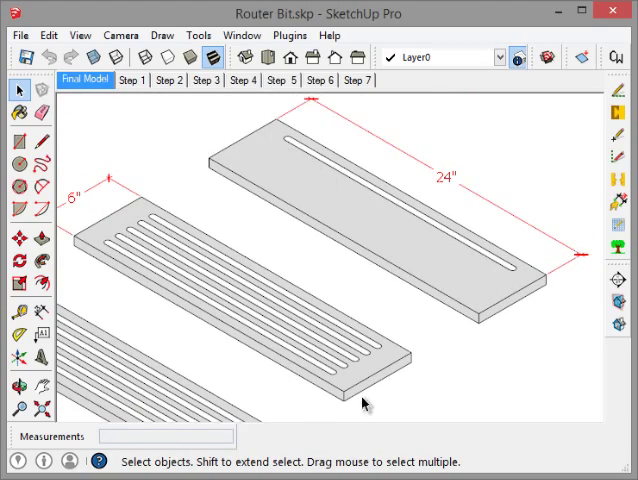
{"action": "mouse_move", "coordinate": [365, 362]}
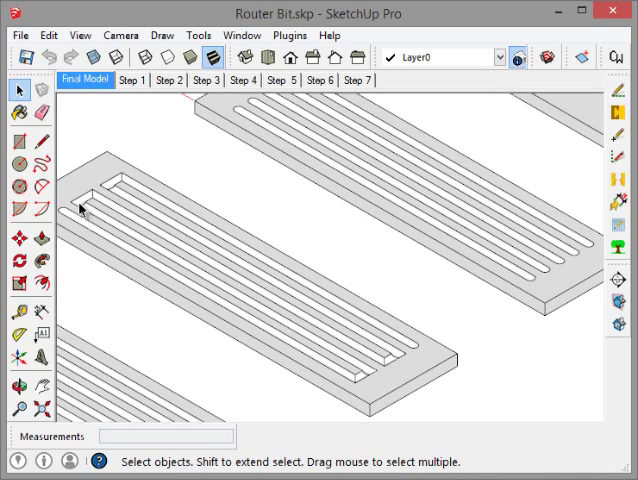
{"action": "mouse_move", "coordinate": [183, 299]}
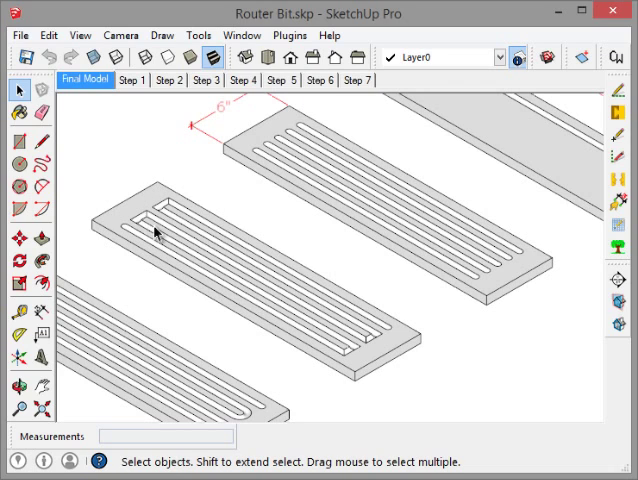
{"action": "mouse_move", "coordinate": [125, 228]}
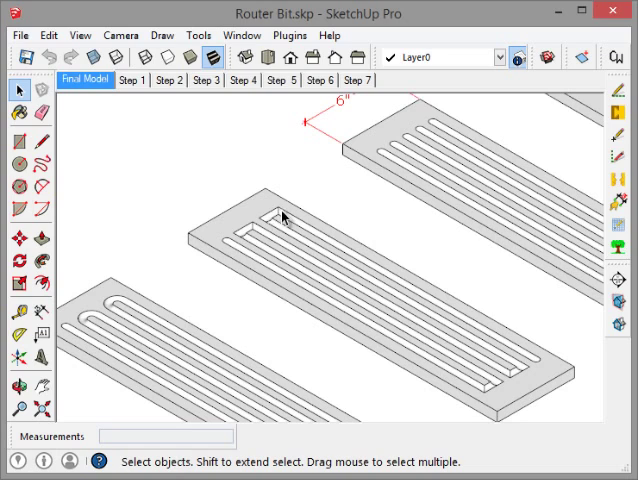
{"action": "mouse_move", "coordinate": [537, 363]}
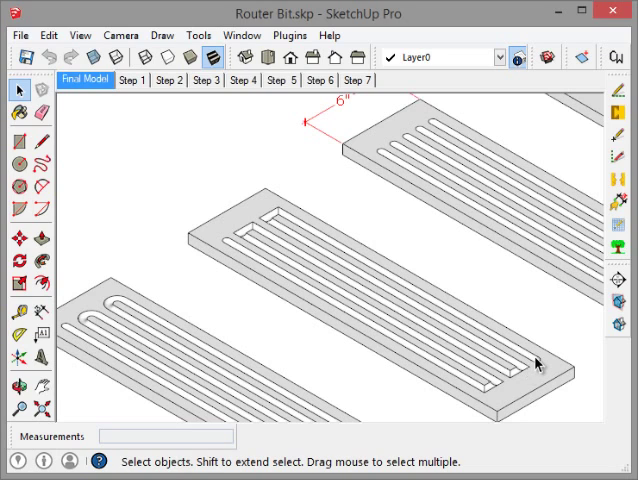
{"action": "mouse_move", "coordinate": [314, 248]}
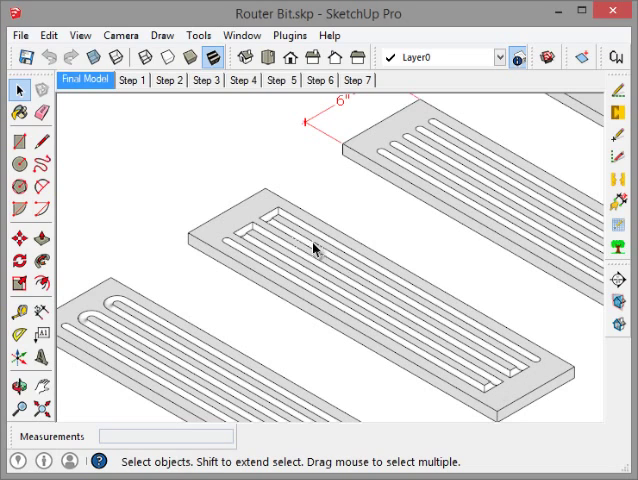
{"action": "mouse_move", "coordinate": [243, 245]}
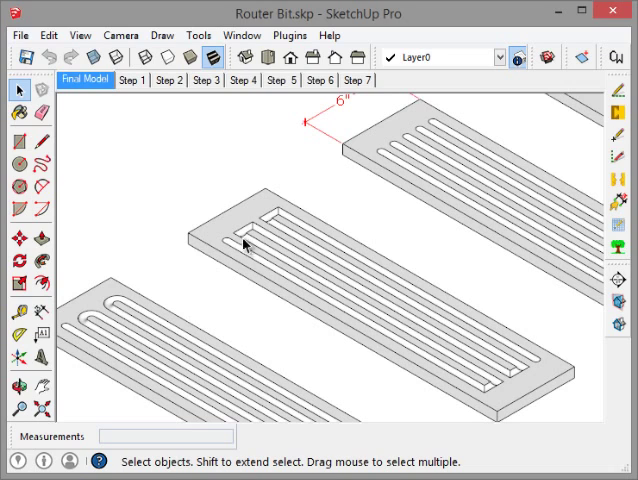
{"action": "mouse_move", "coordinate": [318, 285]}
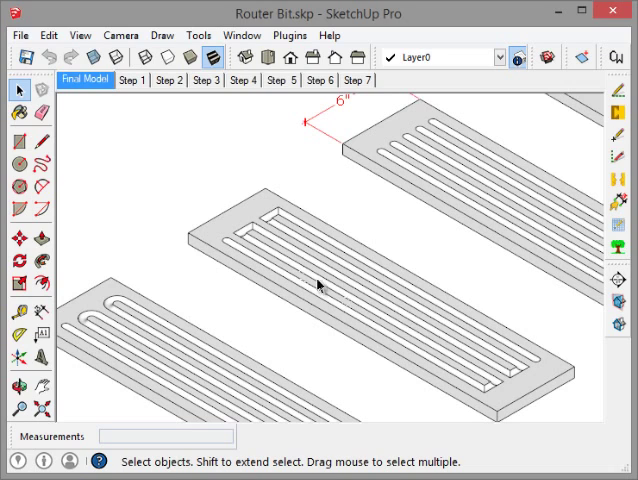
{"action": "mouse_move", "coordinate": [243, 245]}
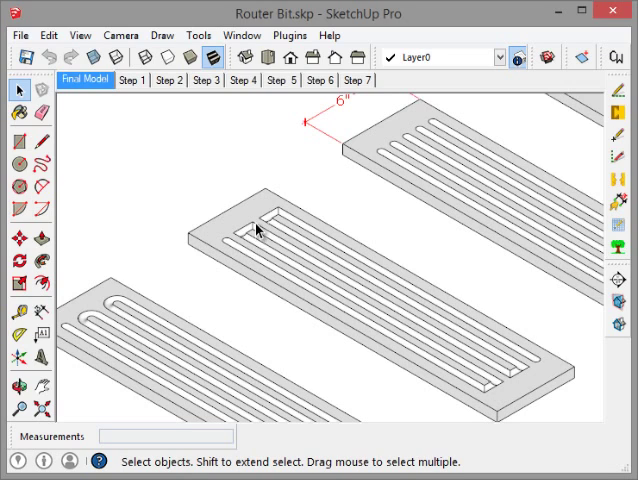
{"action": "mouse_move", "coordinate": [343, 223]}
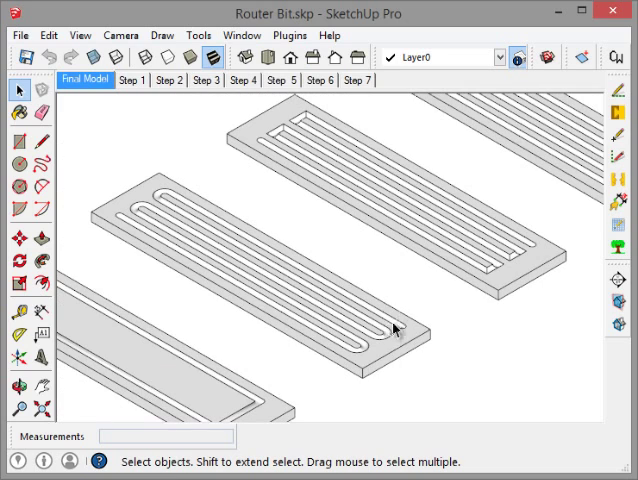
{"action": "mouse_move", "coordinate": [313, 318]}
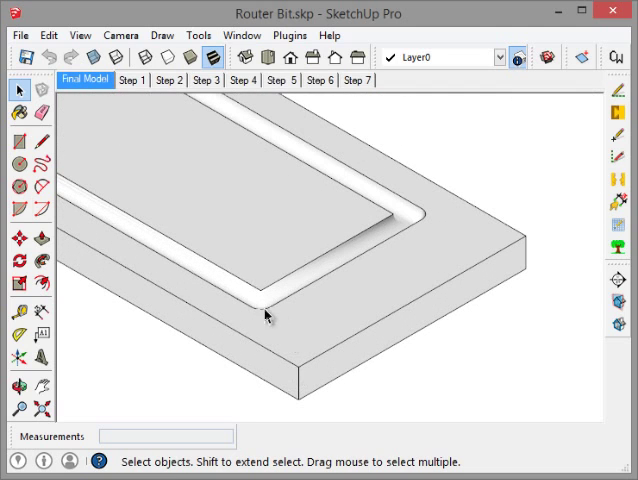
{"action": "mouse_move", "coordinate": [240, 288]}
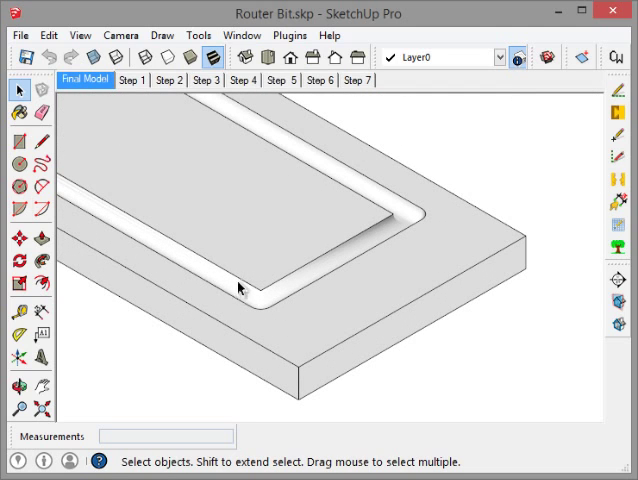
{"action": "mouse_move", "coordinate": [278, 318]}
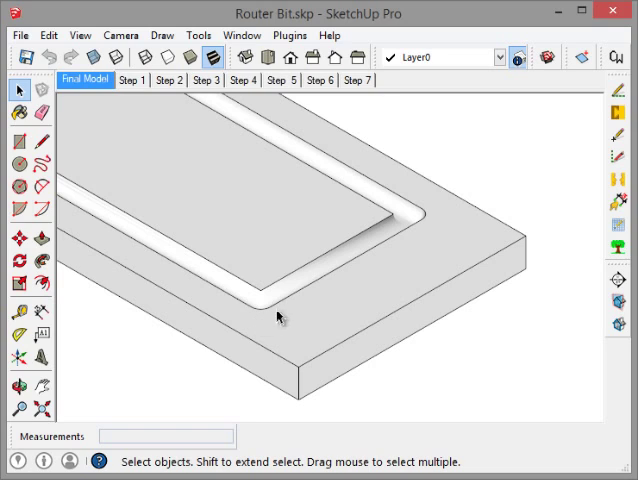
{"action": "mouse_move", "coordinate": [247, 288]}
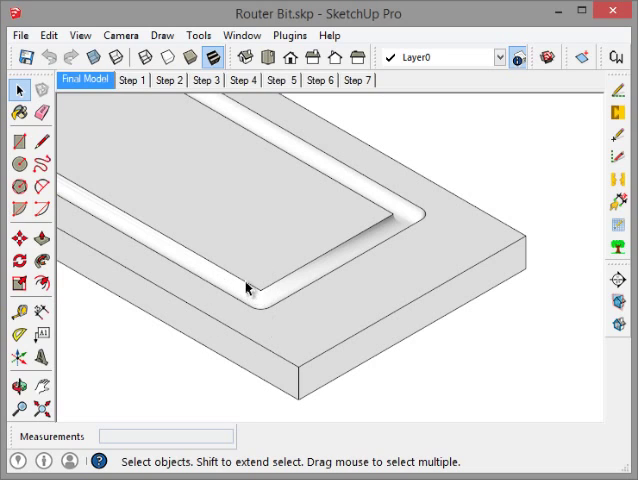
{"action": "mouse_move", "coordinate": [332, 260]}
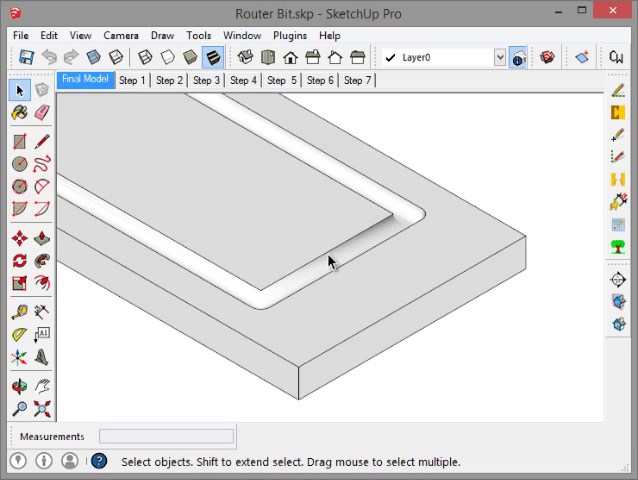
{"action": "mouse_move", "coordinate": [367, 268]}
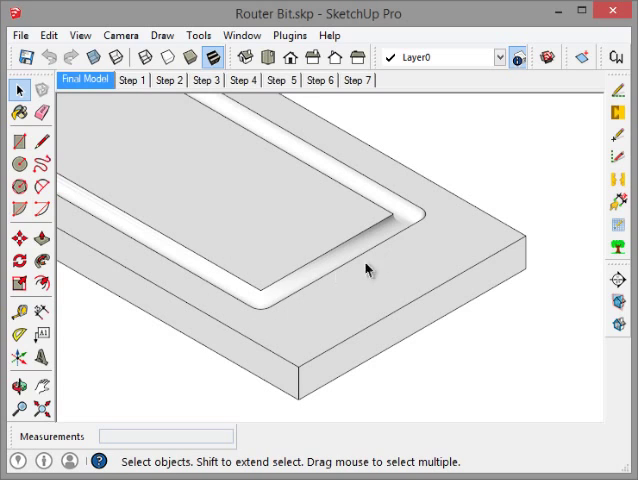
{"action": "mouse_move", "coordinate": [268, 305]}
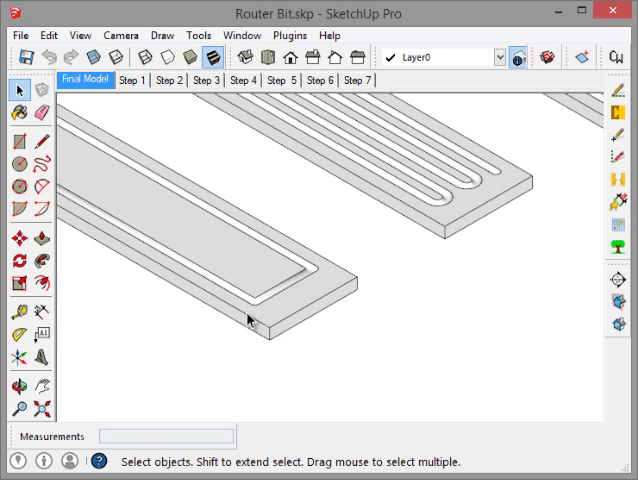
{"action": "mouse_move", "coordinate": [338, 172]}
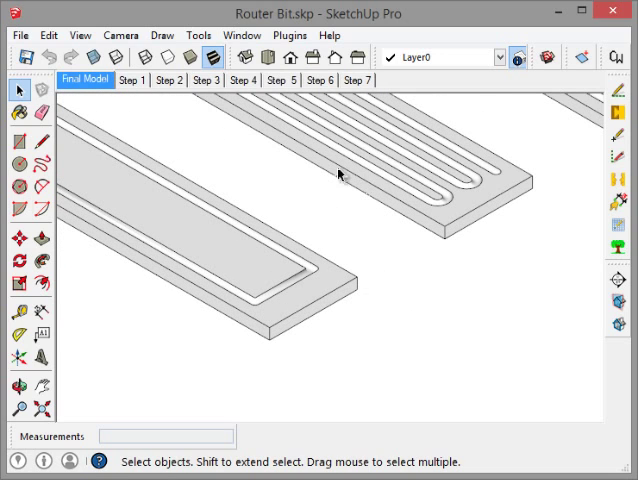
{"action": "mouse_move", "coordinate": [134, 82]}
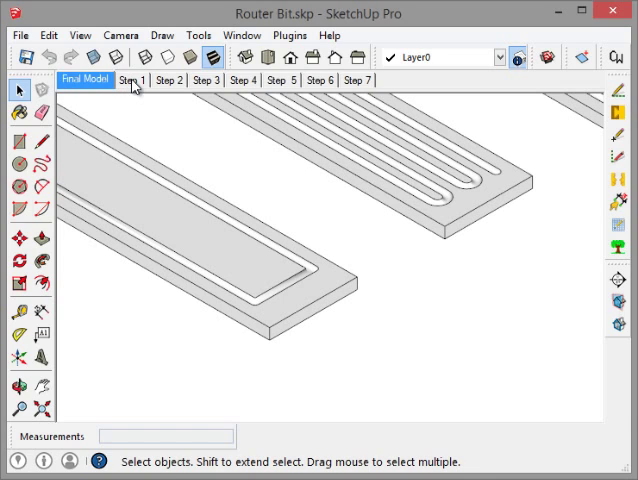
Step: Show the Step 1 scene with the plain board and its 20" dimension
{"action": "left_click", "coordinate": [132, 80]}
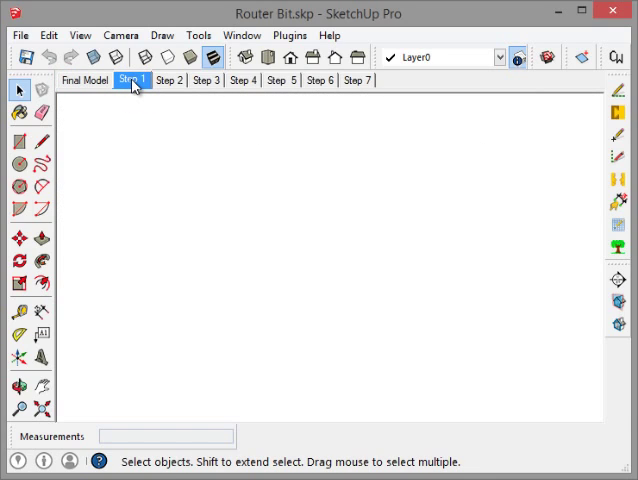
{"action": "left_click", "coordinate": [133, 80]}
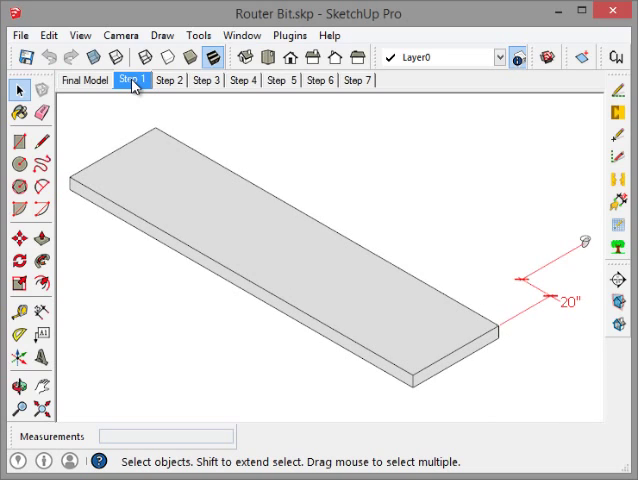
{"action": "mouse_move", "coordinate": [410, 358]}
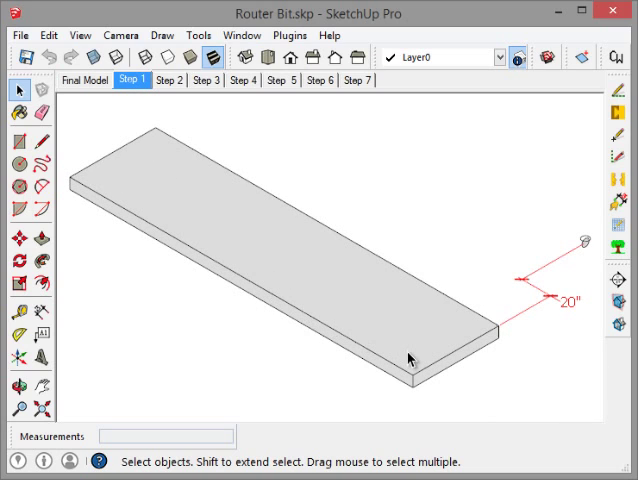
{"action": "mouse_move", "coordinate": [345, 303]}
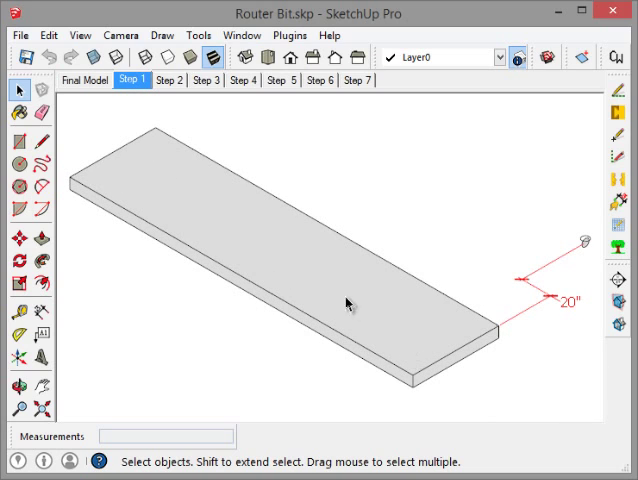
{"action": "mouse_move", "coordinate": [307, 302]}
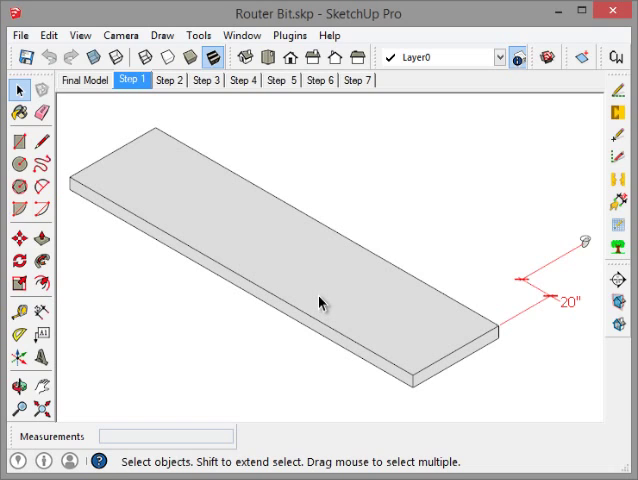
{"action": "mouse_move", "coordinate": [82, 185]}
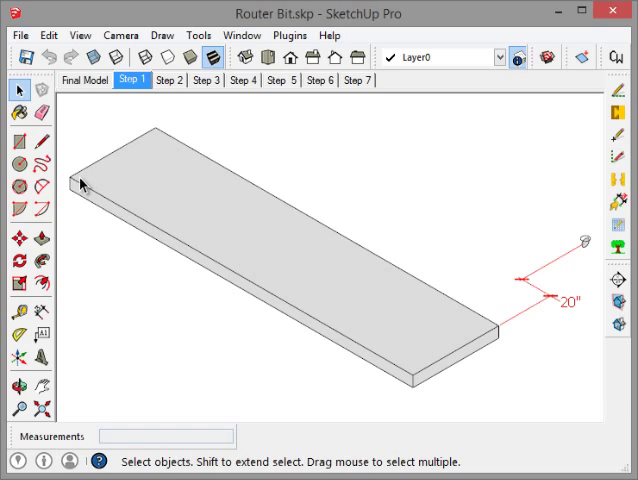
{"action": "mouse_move", "coordinate": [165, 135]}
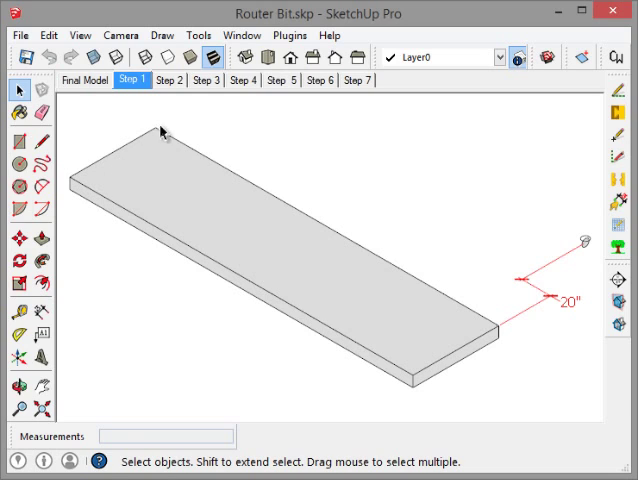
{"action": "mouse_move", "coordinate": [438, 335]}
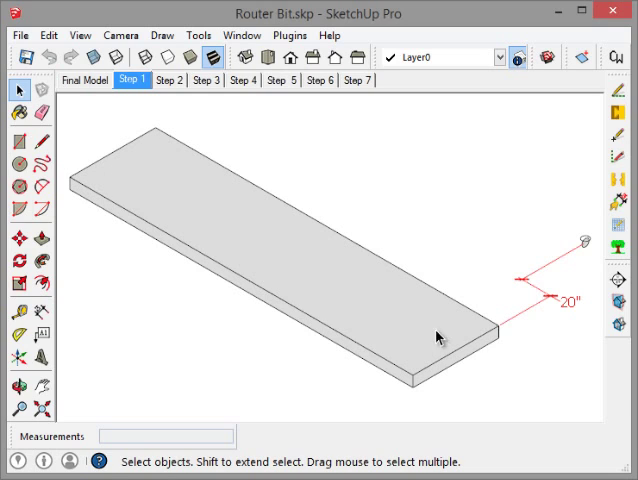
{"action": "mouse_move", "coordinate": [351, 407]}
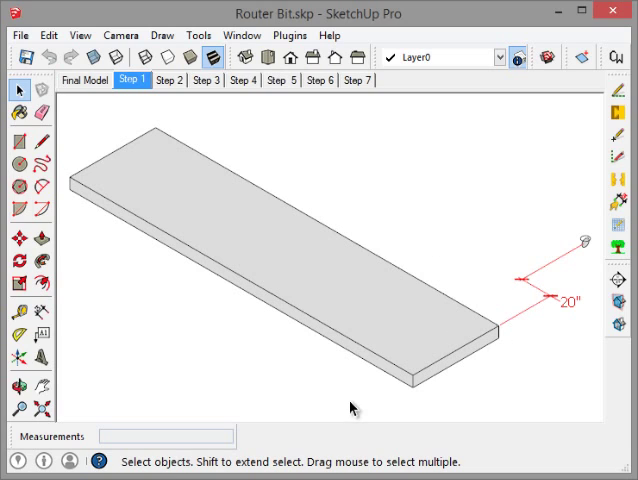
{"action": "mouse_move", "coordinate": [385, 314]}
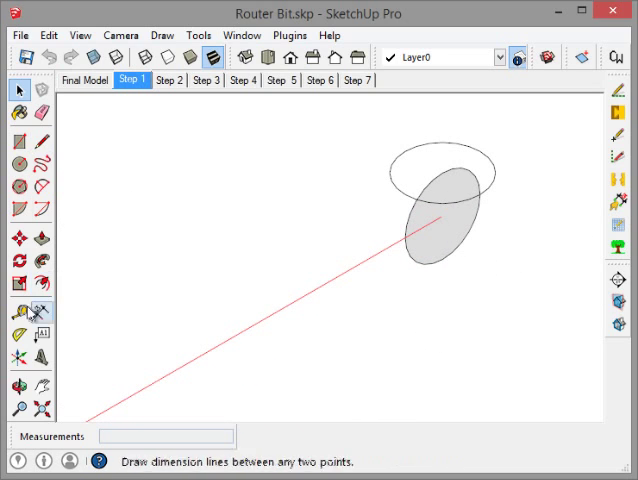
Step: Measure the elliptical profile and circular path with the Tape Measure, reading about 6 1/64"
{"action": "left_click", "coordinate": [18, 313]}
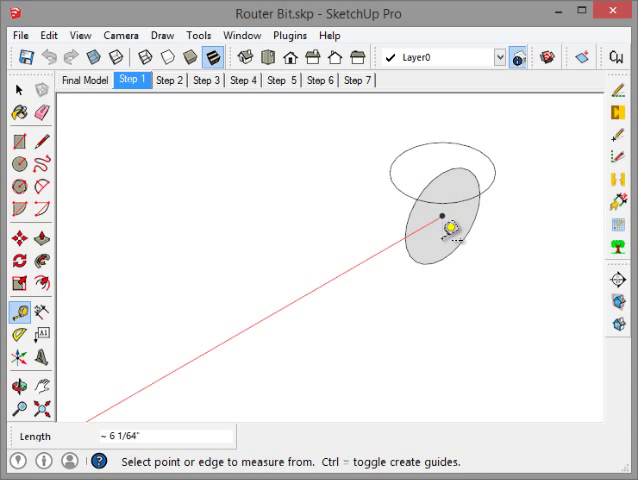
{"action": "mouse_move", "coordinate": [448, 230]}
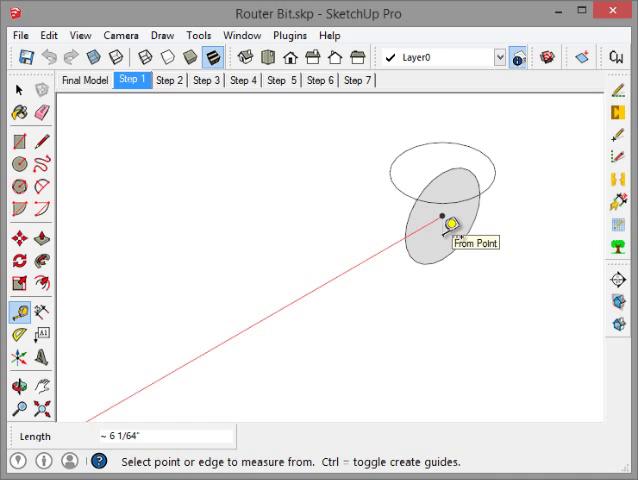
{"action": "mouse_move", "coordinate": [388, 183]}
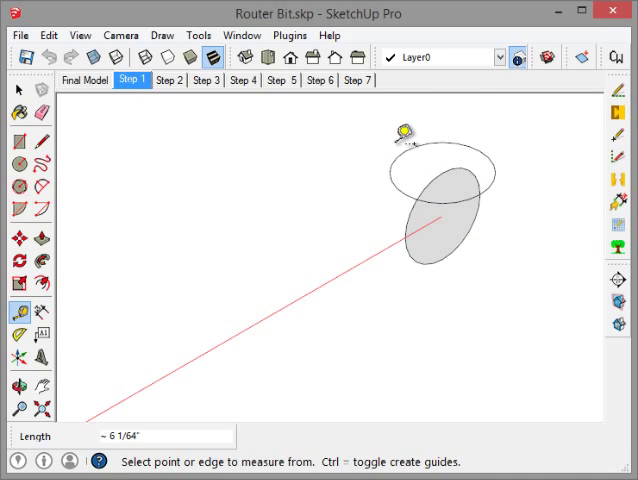
{"action": "mouse_move", "coordinate": [400, 170]}
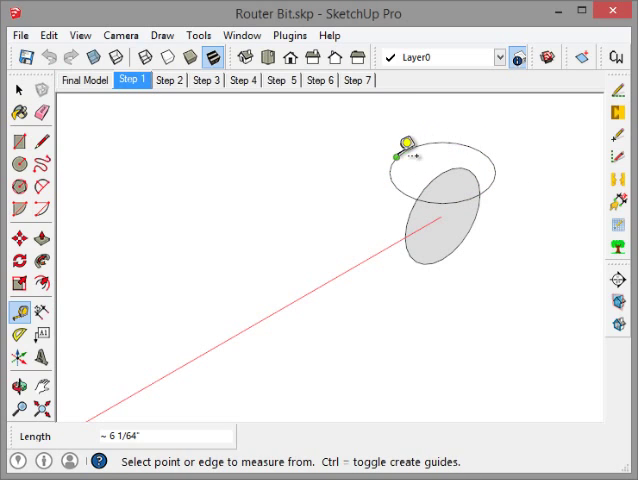
{"action": "mouse_move", "coordinate": [420, 192]}
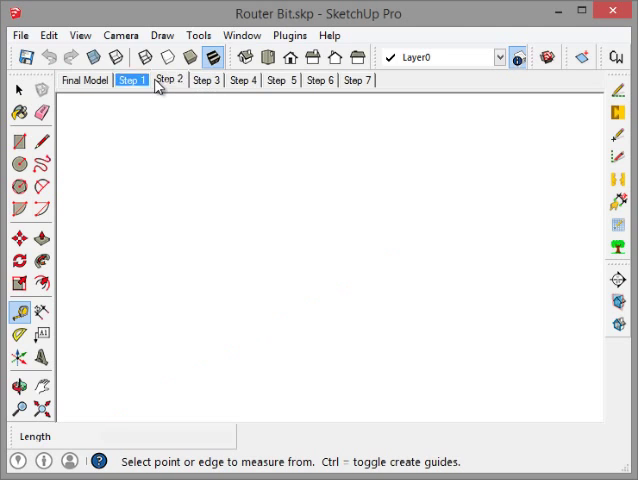
Step: In Step 2, tape-measure the cove profile's straight edge and resize it to 5"
{"action": "left_click", "coordinate": [169, 80]}
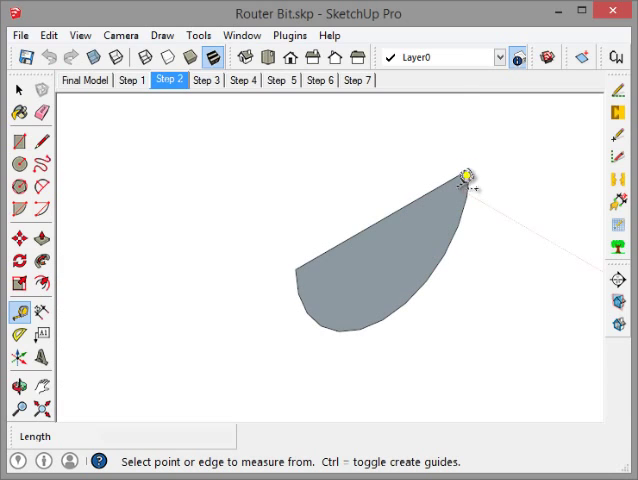
{"action": "left_click", "coordinate": [11, 209]}
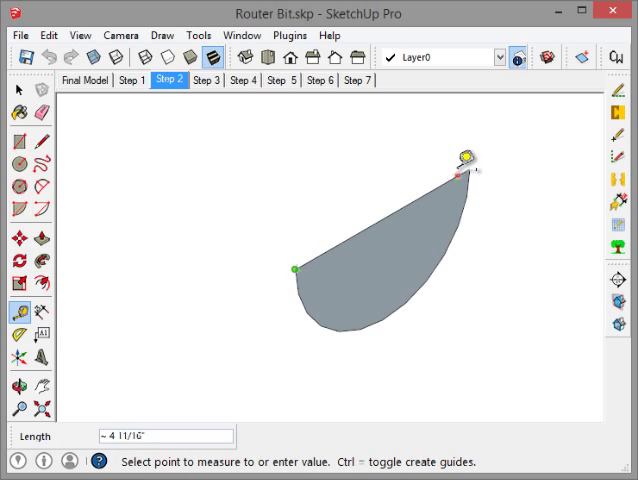
{"action": "type", "text": "5\""}
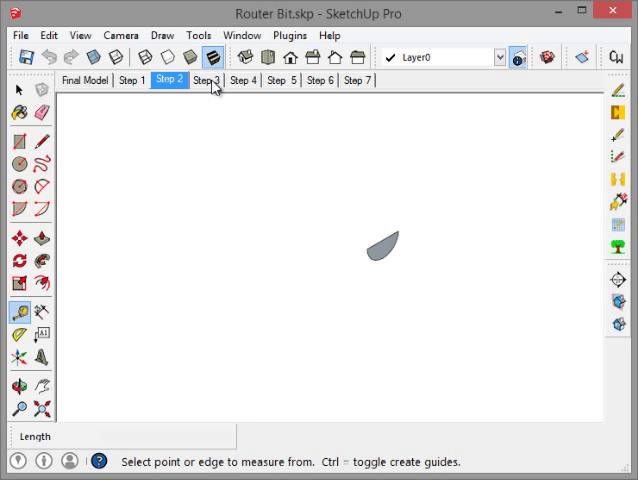
Step: Show the Step 3 scene with the long rod beside the board
{"action": "left_click", "coordinate": [206, 80]}
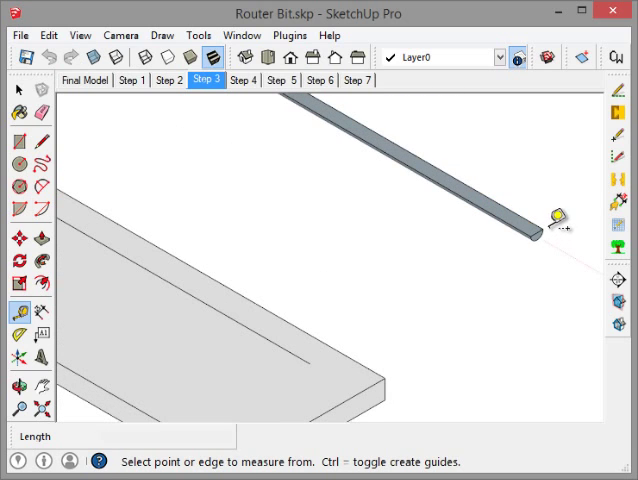
{"action": "mouse_move", "coordinate": [528, 280]}
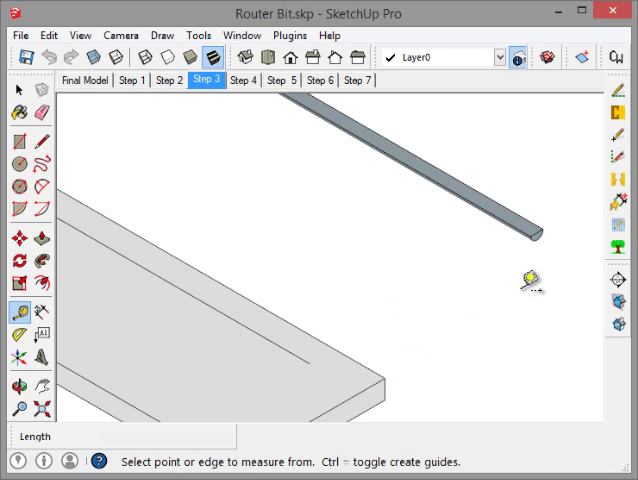
{"action": "mouse_move", "coordinate": [320, 375]}
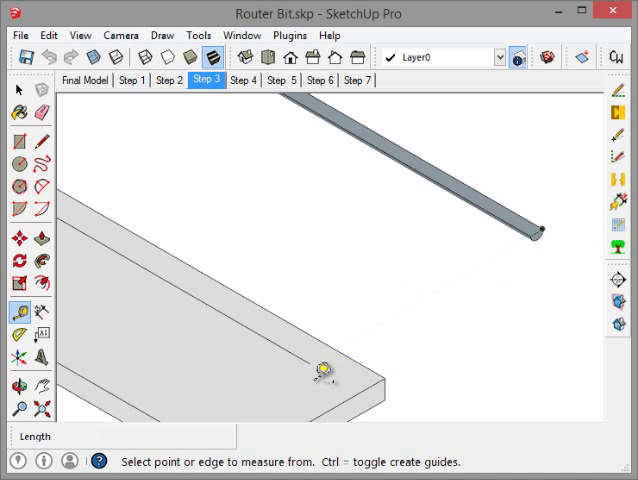
{"action": "mouse_move", "coordinate": [585, 220]}
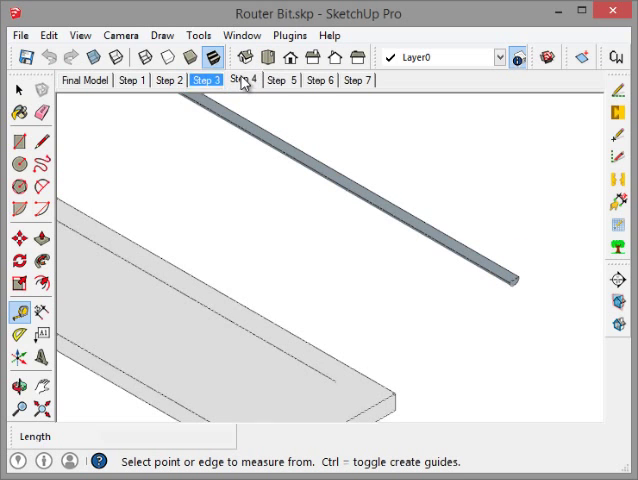
Step: Show the Step 4 scene with traced groove paths, then view display options
{"action": "left_click", "coordinate": [242, 81]}
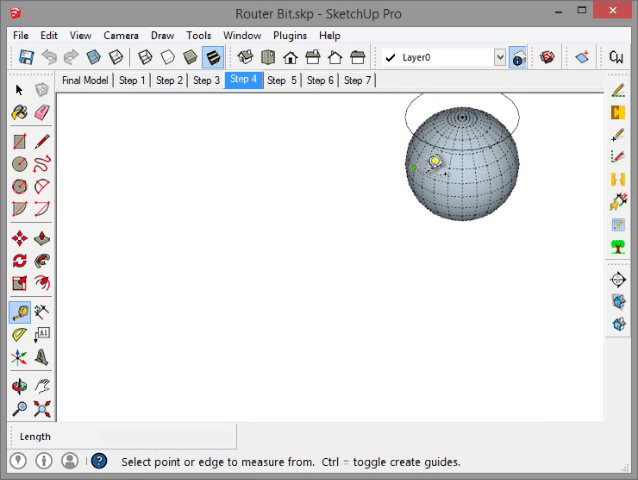
{"action": "mouse_move", "coordinate": [452, 160]}
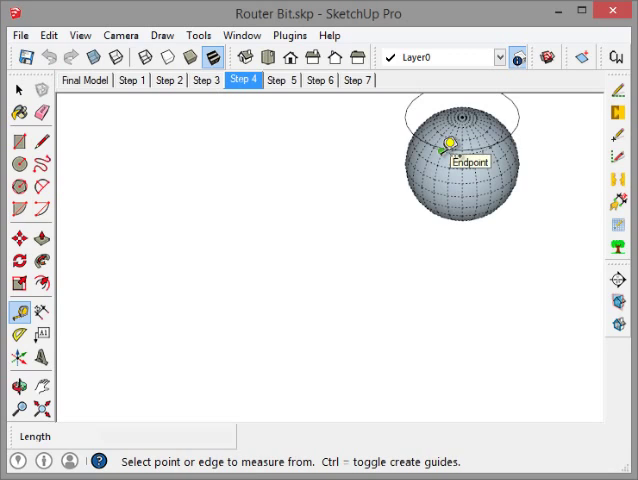
{"action": "mouse_move", "coordinate": [410, 120]}
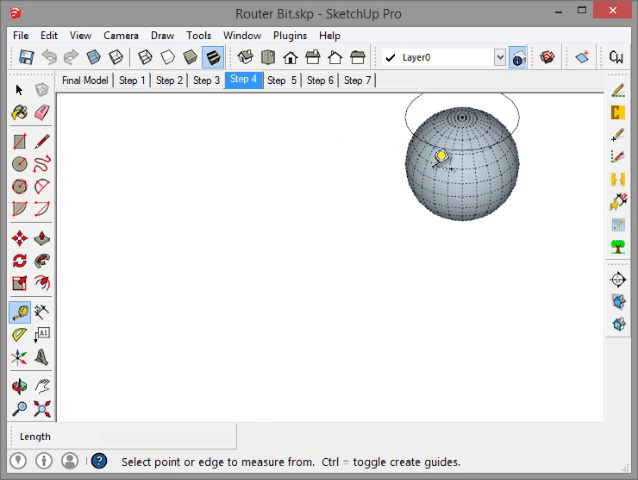
{"action": "mouse_move", "coordinate": [80, 35]}
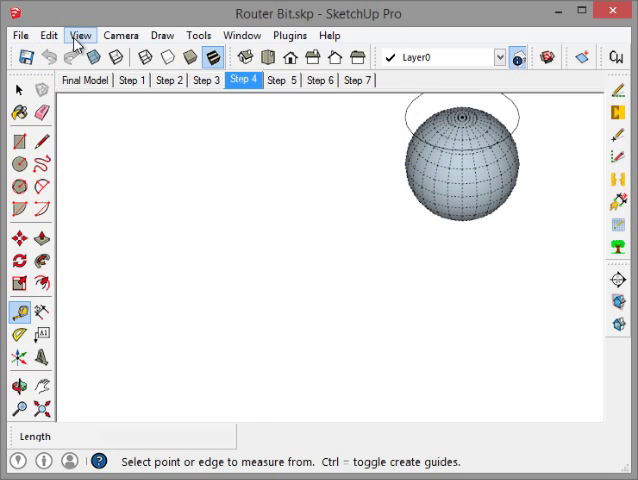
{"action": "left_click", "coordinate": [80, 35]}
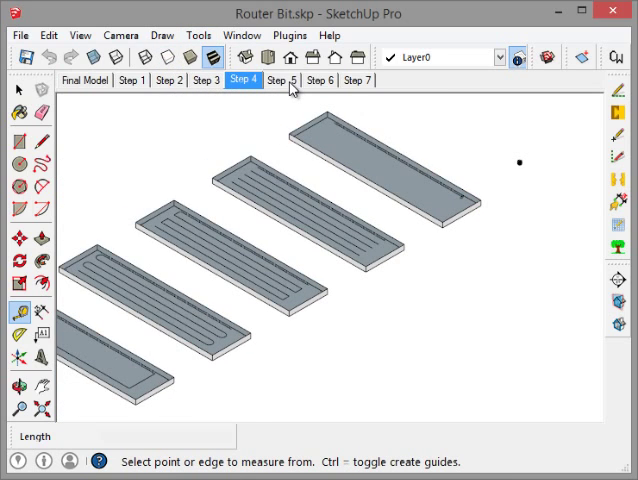
Step: Show the Step 5 scene and zoom in on the rounded bit profile
{"action": "left_click", "coordinate": [281, 80]}
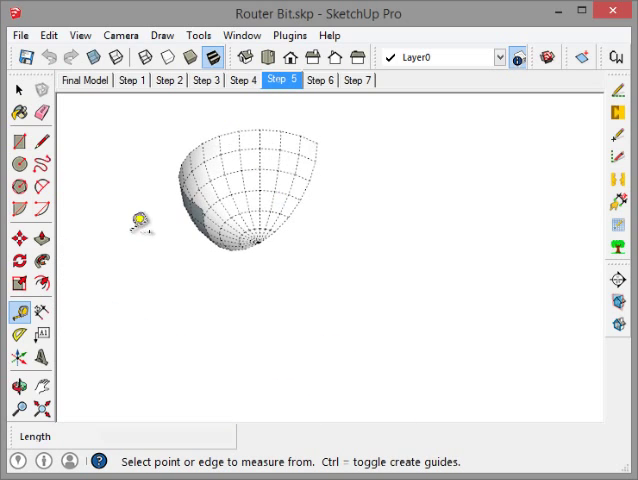
{"action": "scroll", "scroll_direction": "down", "scroll_amount": 3}
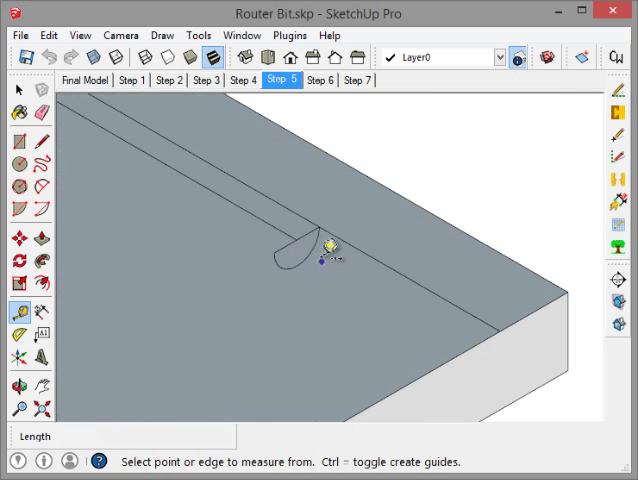
{"action": "mouse_move", "coordinate": [310, 215]}
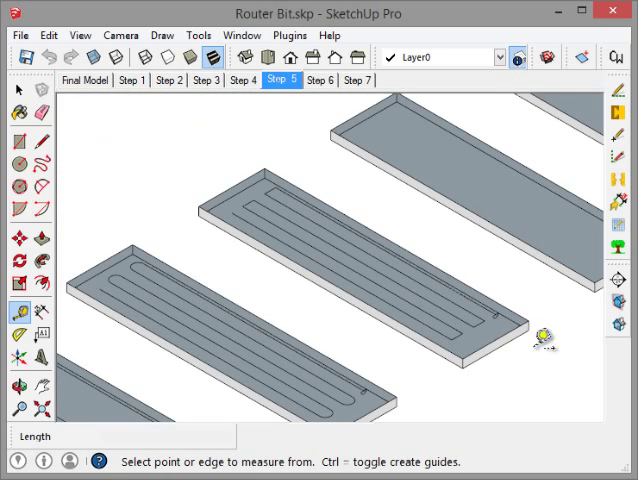
{"action": "mouse_move", "coordinate": [375, 392]}
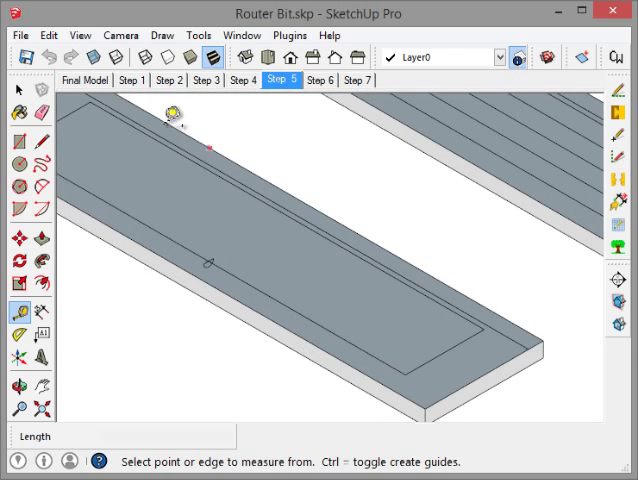
{"action": "mouse_move", "coordinate": [210, 248]}
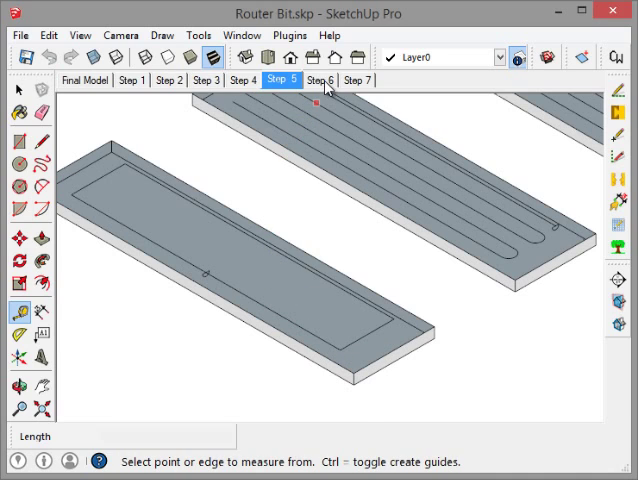
Step: Show the Step 6 scene and zoom to inspect the Follow Me grooves
{"action": "left_click", "coordinate": [320, 80]}
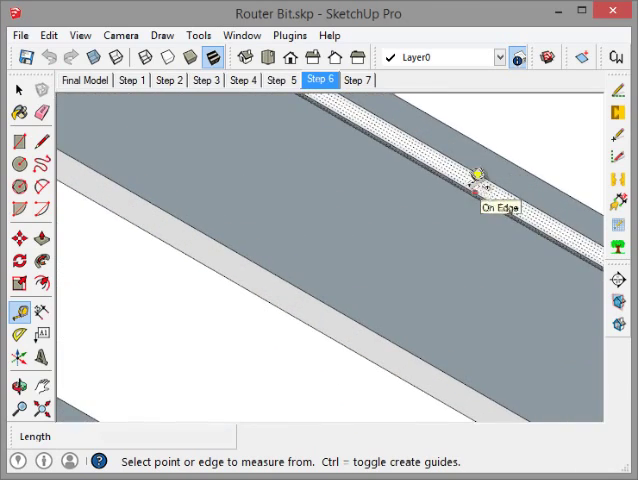
{"action": "scroll", "scroll_direction": "down", "scroll_amount": 3}
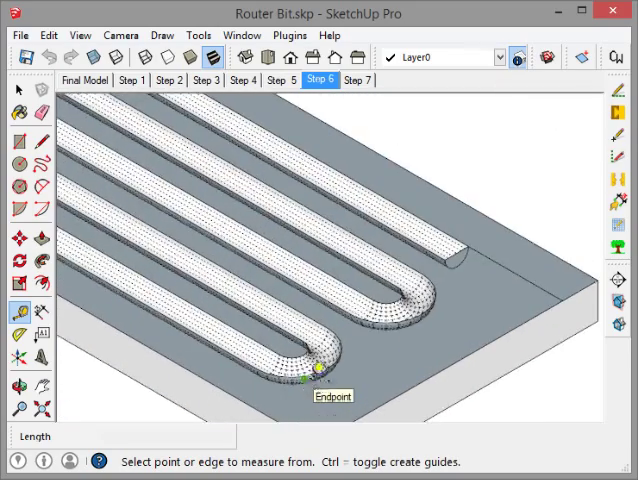
{"action": "mouse_move", "coordinate": [335, 370]}
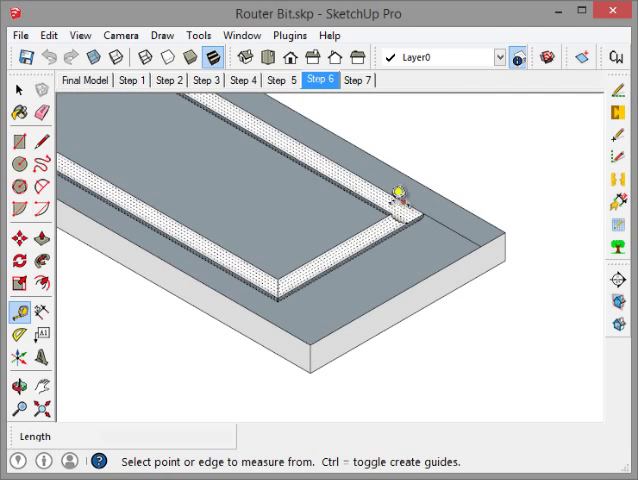
{"action": "mouse_move", "coordinate": [418, 222]}
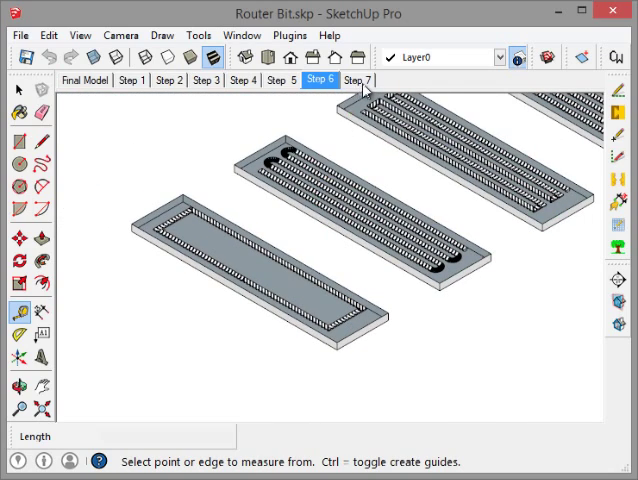
Step: Show the Step 7 scene with finished grooves and 240" by 60" dimensions
{"action": "left_click", "coordinate": [357, 81]}
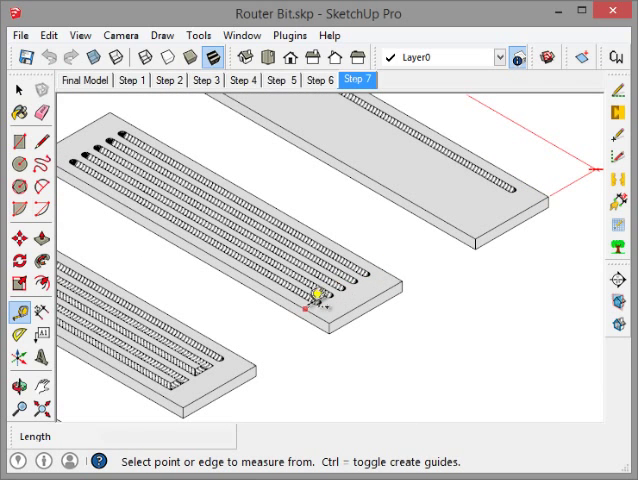
{"action": "mouse_move", "coordinate": [125, 135]}
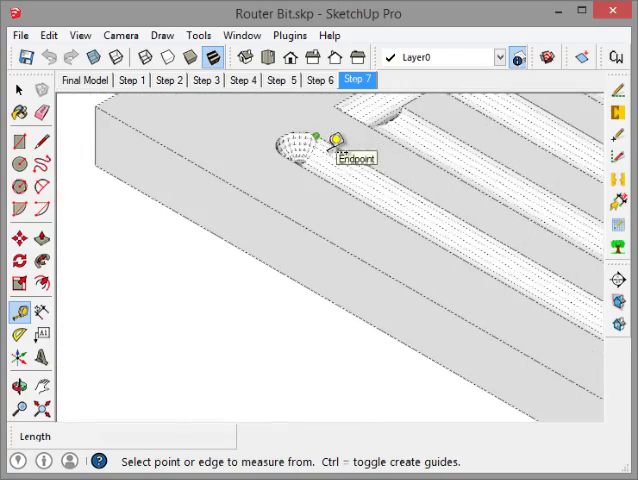
{"action": "mouse_move", "coordinate": [325, 173]}
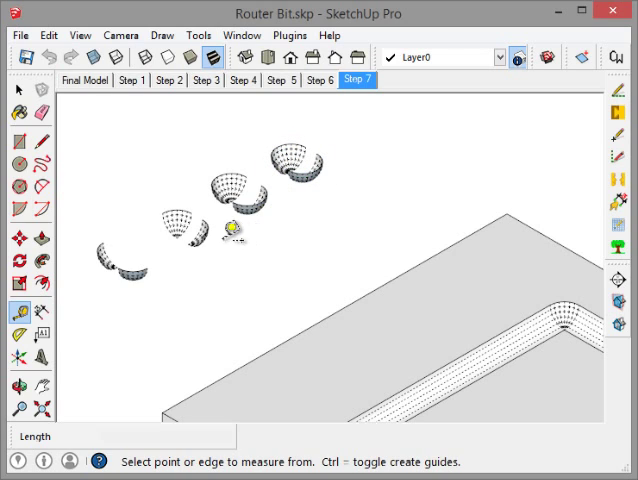
{"action": "mouse_move", "coordinate": [188, 237]}
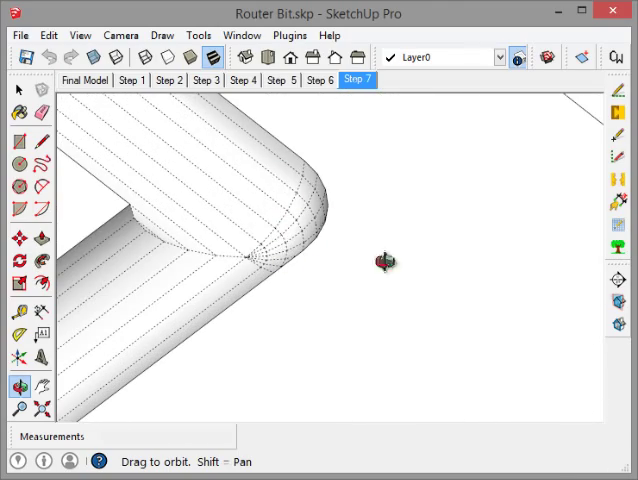
{"action": "left_click_drag", "start_coordinate": [380, 260], "coordinate": [312, 345]}
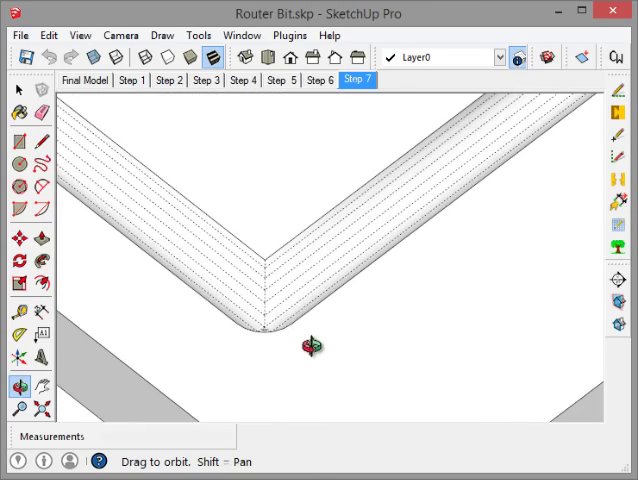
{"action": "left_click_drag", "start_coordinate": [312, 344], "coordinate": [322, 368]}
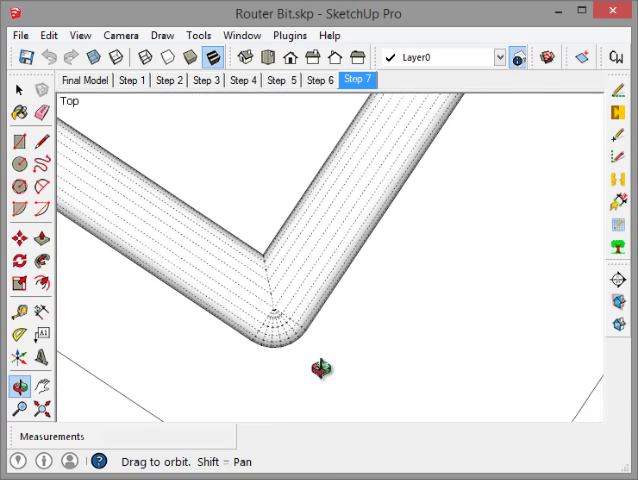
{"action": "left_click_drag", "start_coordinate": [320, 368], "coordinate": [355, 282]}
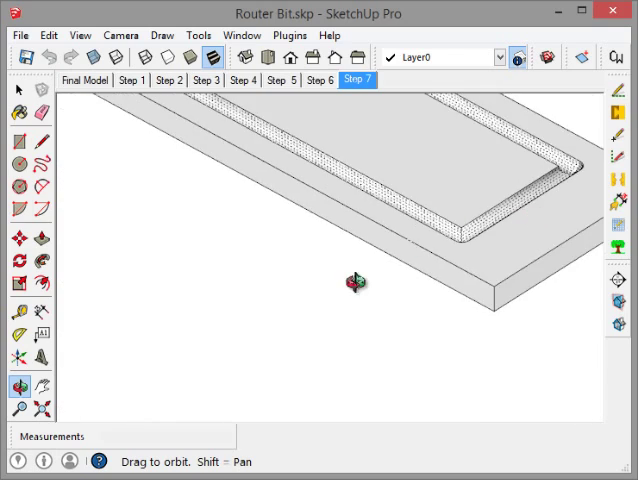
{"action": "left_click_drag", "start_coordinate": [355, 283], "coordinate": [175, 220]}
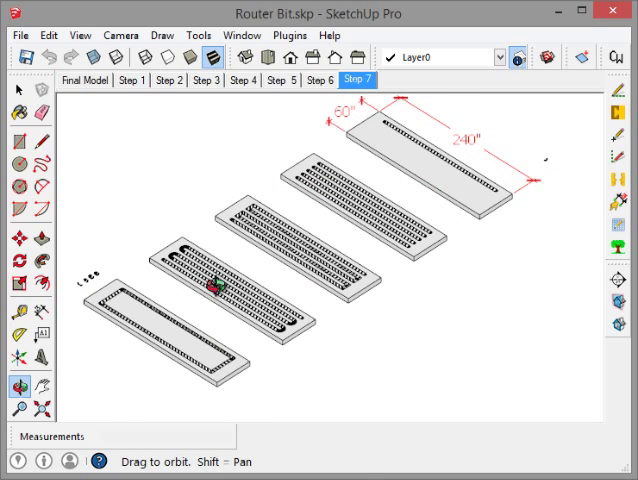
{"action": "mouse_move", "coordinate": [79, 35]}
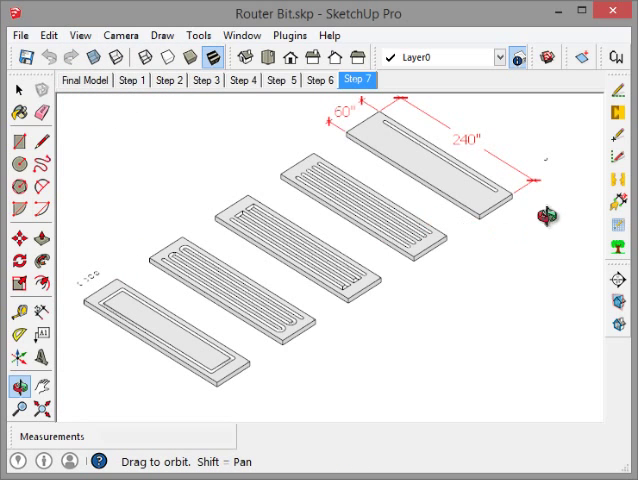
{"action": "mouse_move", "coordinate": [480, 140]}
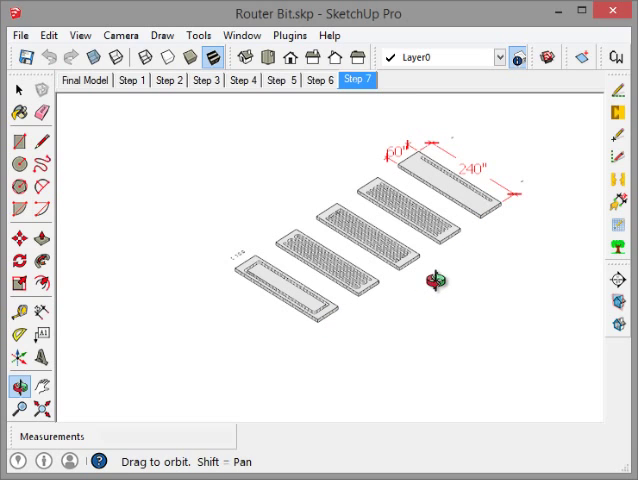
{"action": "mouse_move", "coordinate": [78, 96]}
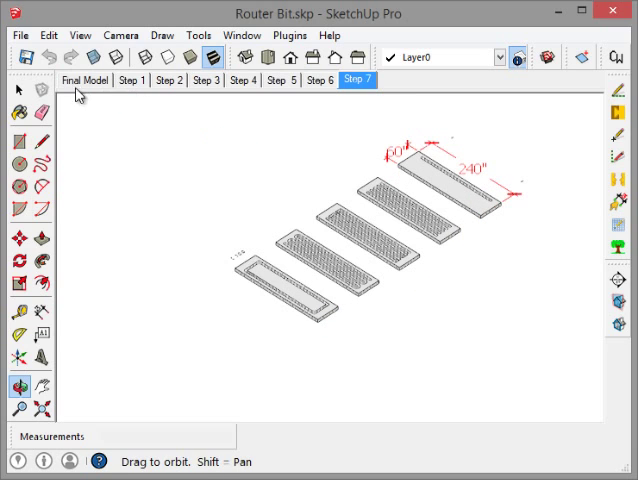
Step: Return to the Final Model scene with 24"×6" boards and red corner notes
{"action": "left_click", "coordinate": [87, 81]}
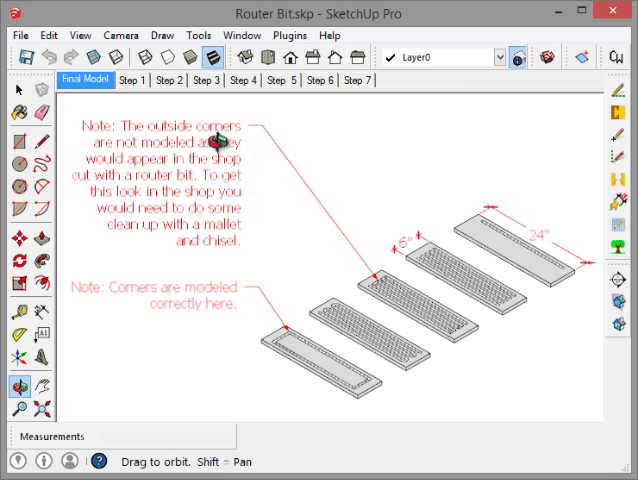
{"action": "mouse_move", "coordinate": [428, 132]}
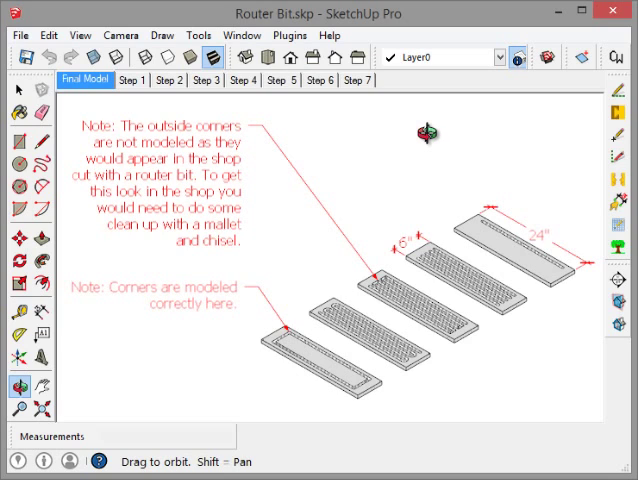